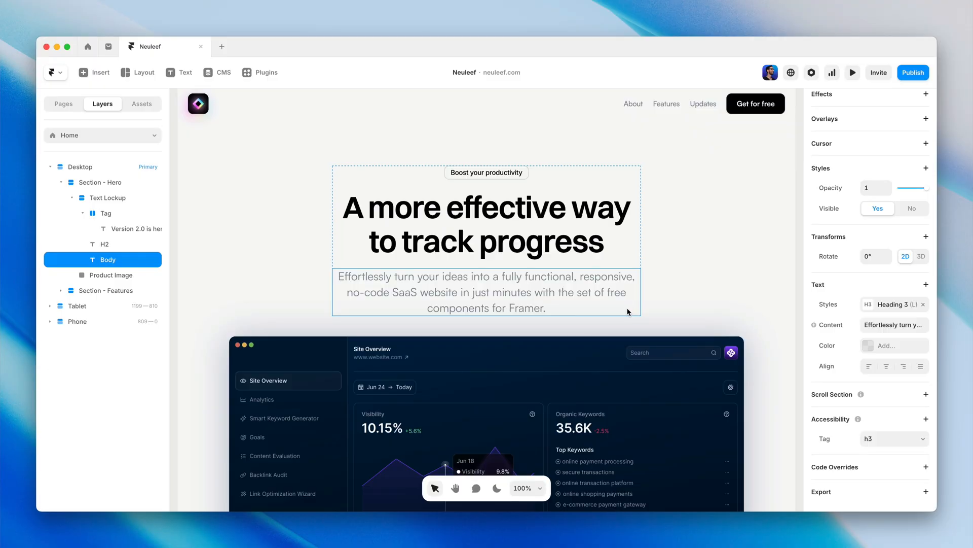
- Open the Heading 3 text style list and preview tag choices for a new style
left_click(892, 304)
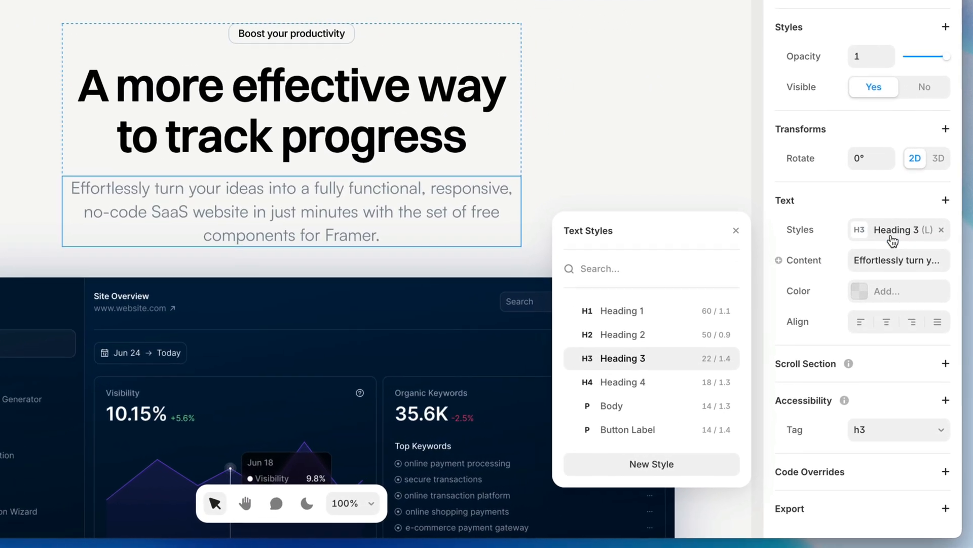
left_click(651, 463)
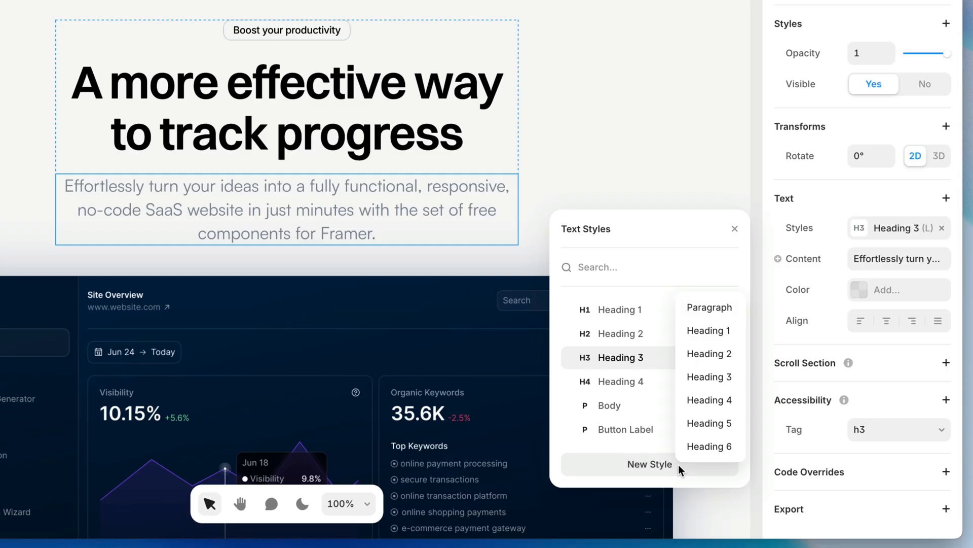
mouse_move(738, 310)
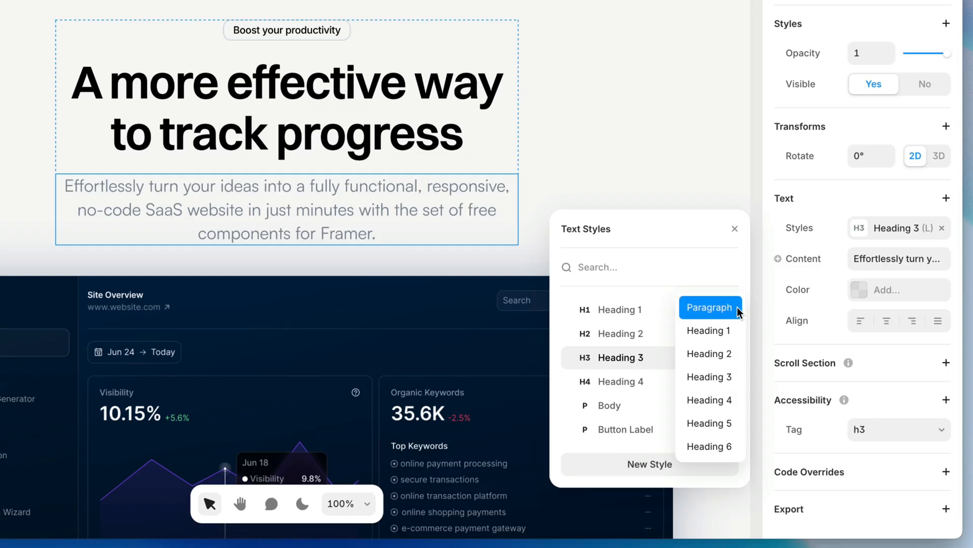
mouse_move(739, 353)
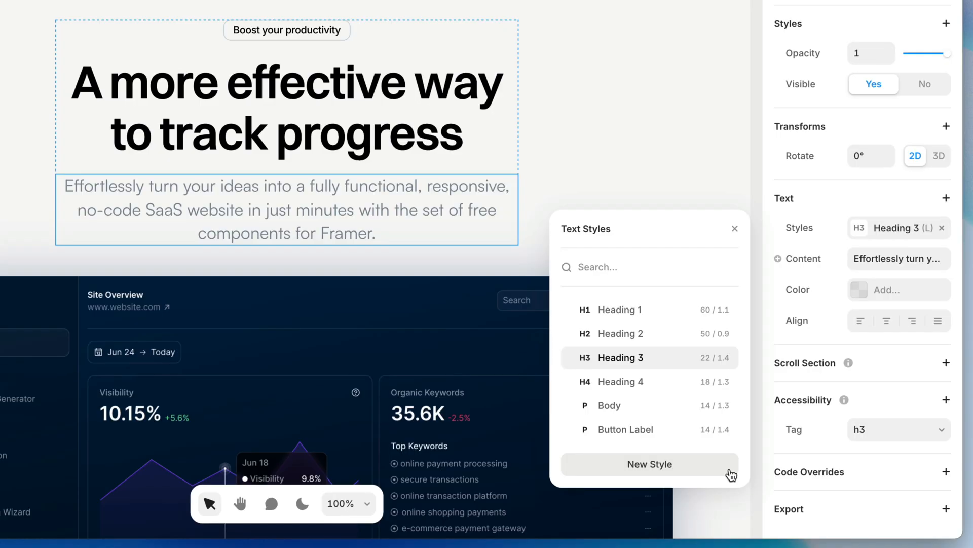
mouse_move(596, 377)
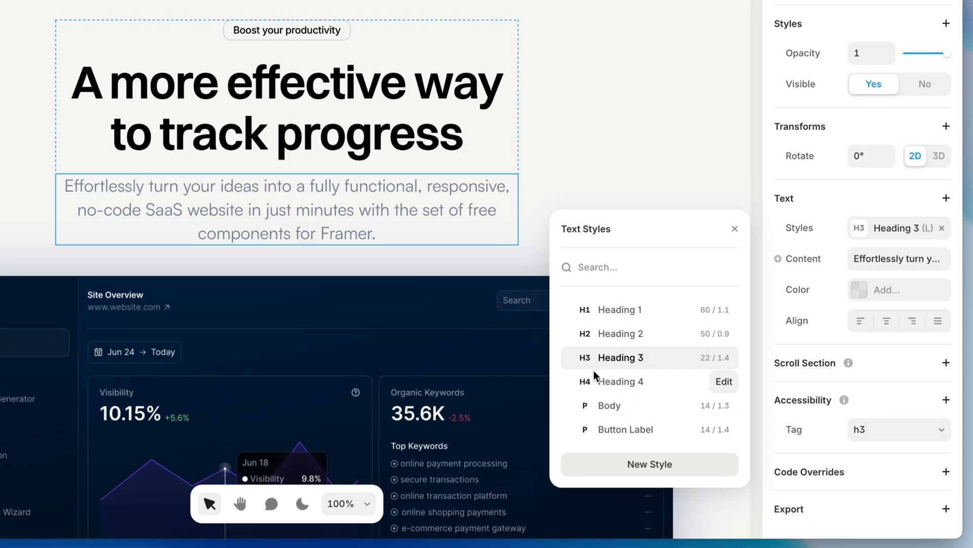
mouse_move(591, 369)
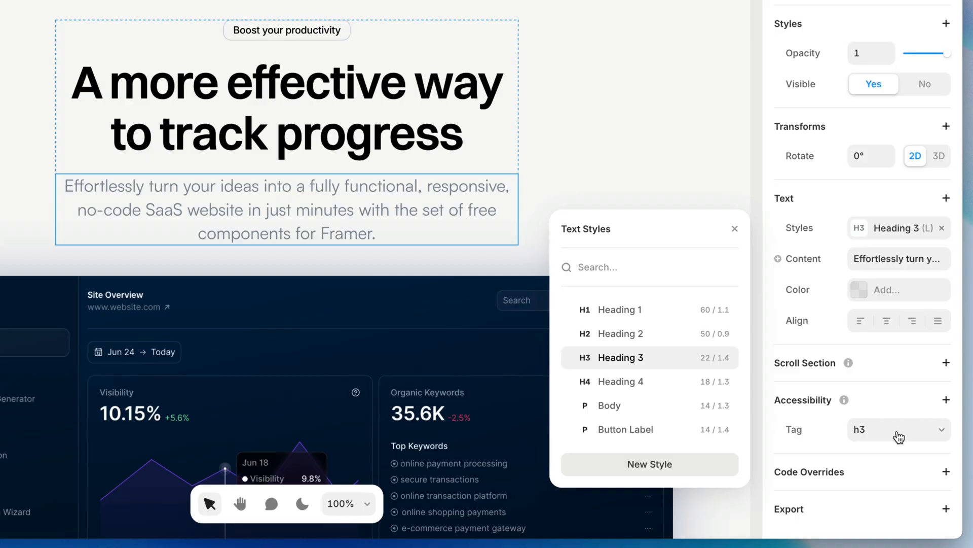
- Set the hero text's accessibility tag to h2
left_click(898, 430)
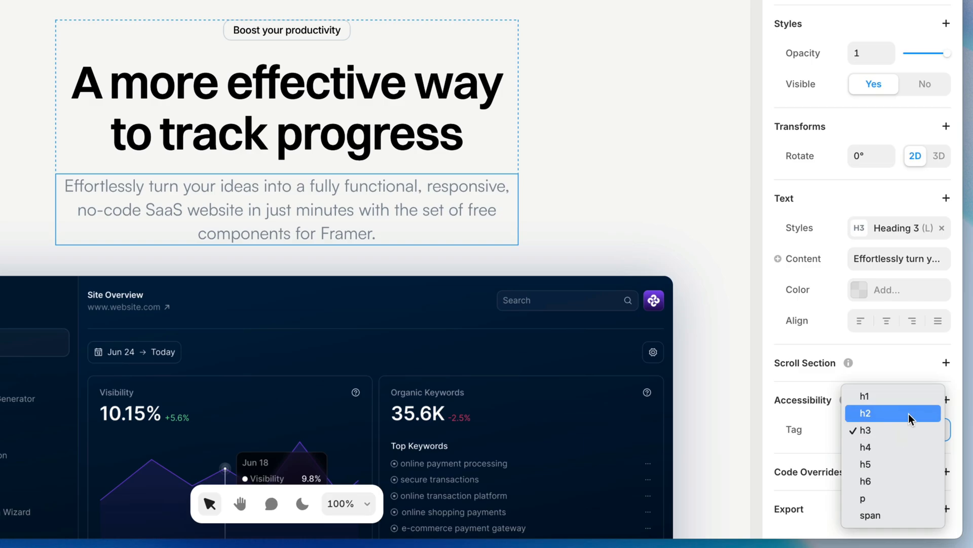
left_click(866, 412)
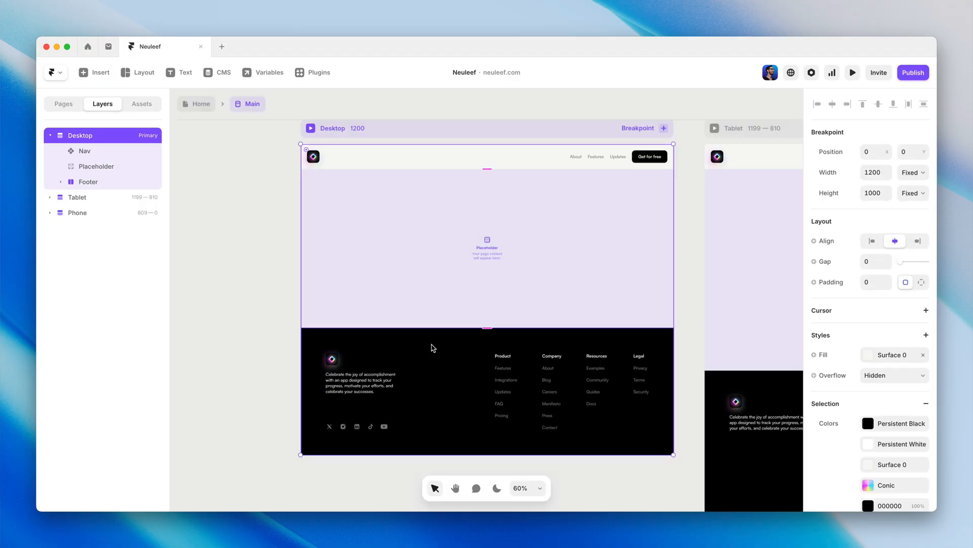
- Add an HTML tag accessibility setting to the Main layout footer
left_click(61, 182)
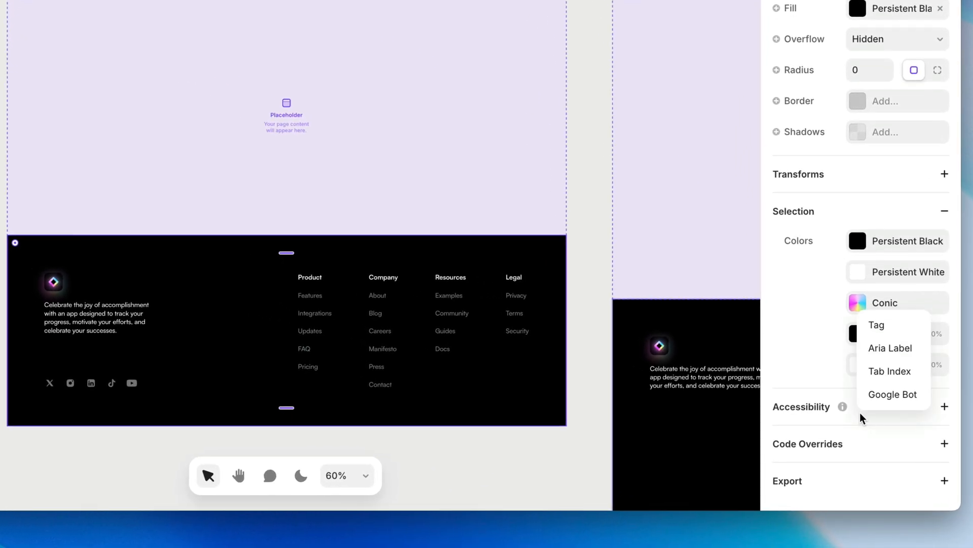
mouse_move(902, 328)
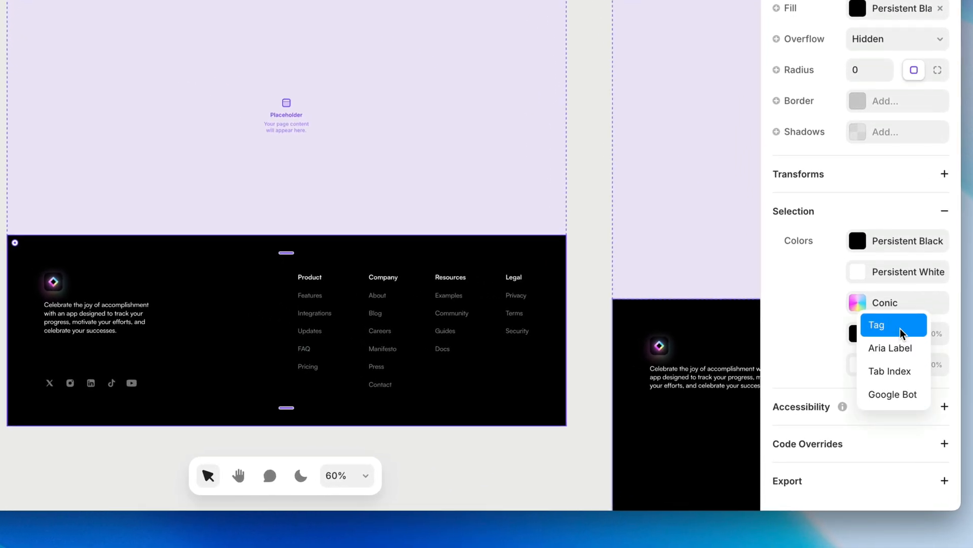
left_click(876, 325)
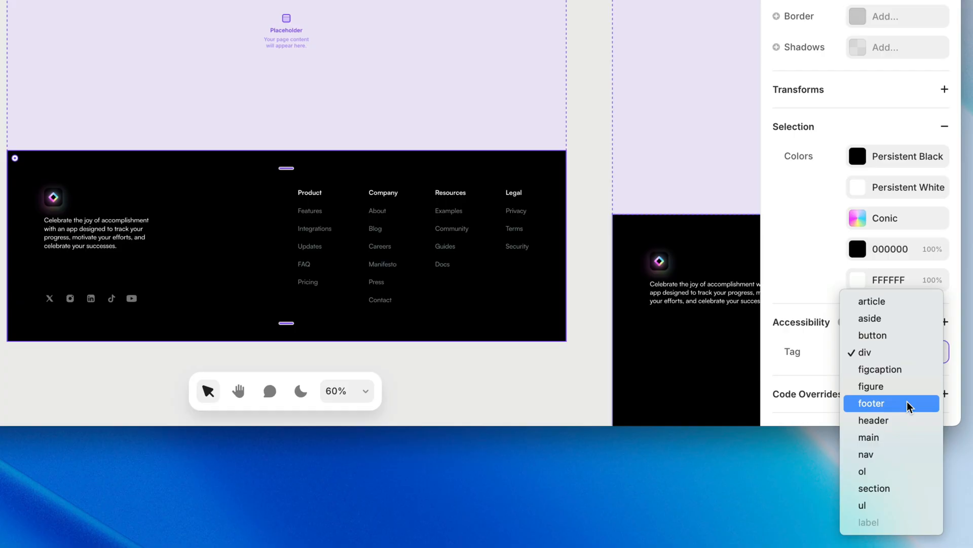
mouse_move(909, 473)
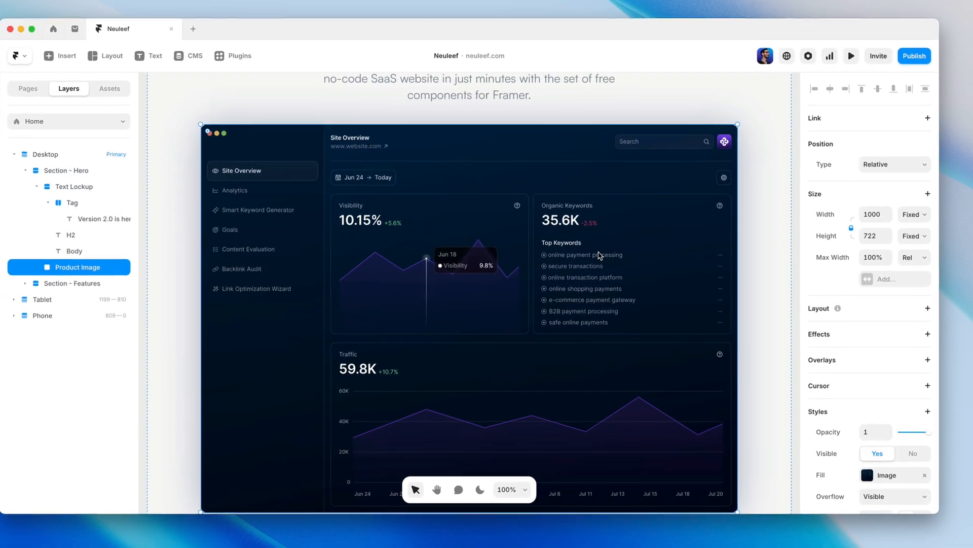
- Give the Product Image fill alt text beginning 'Screenshot of'
left_click(867, 475)
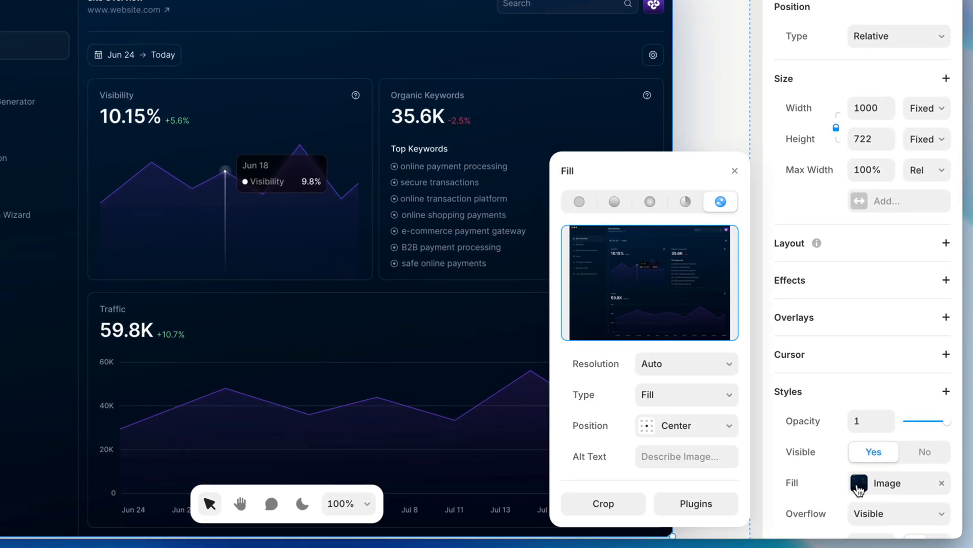
left_click(687, 457)
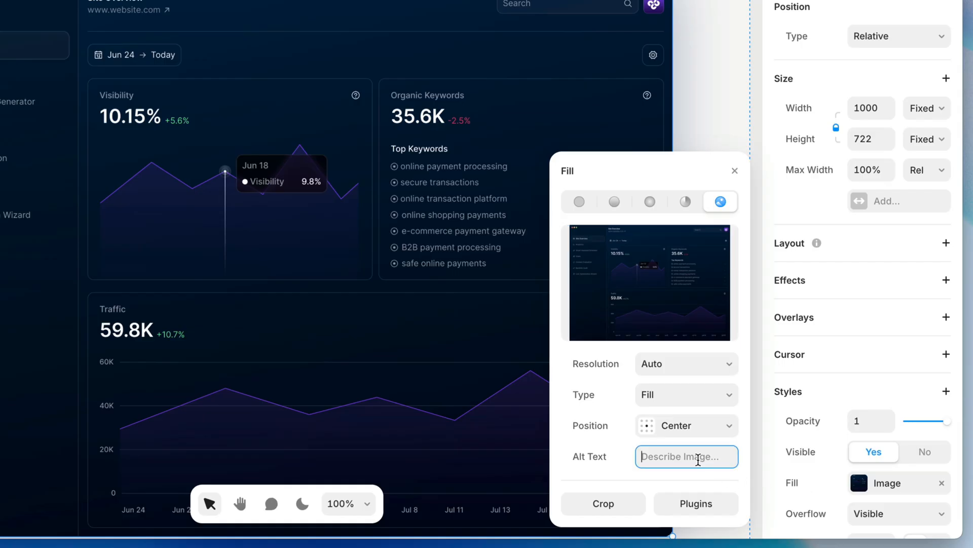
type("Screenshot of")
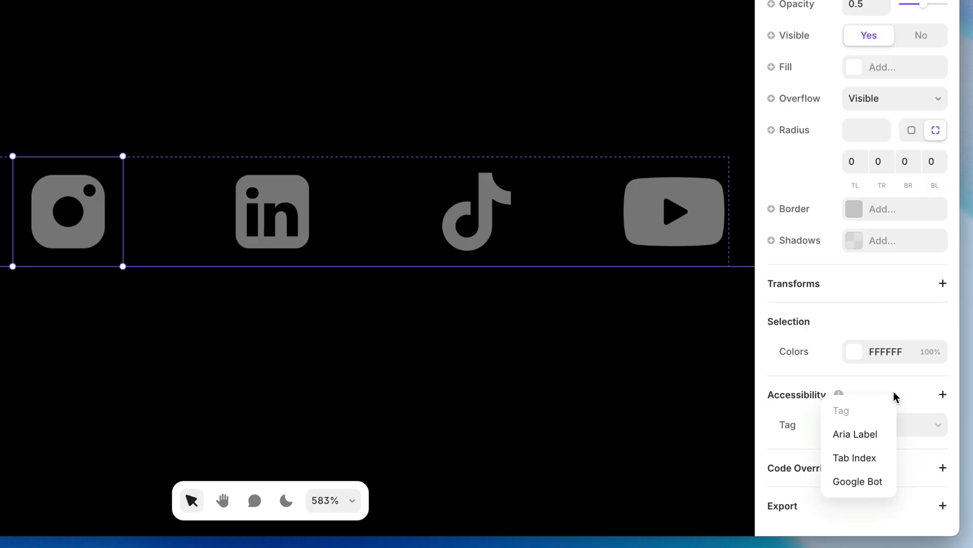
- Label the Instagram icon link with aria label 'Visit us on Instagram'
left_click(855, 434)
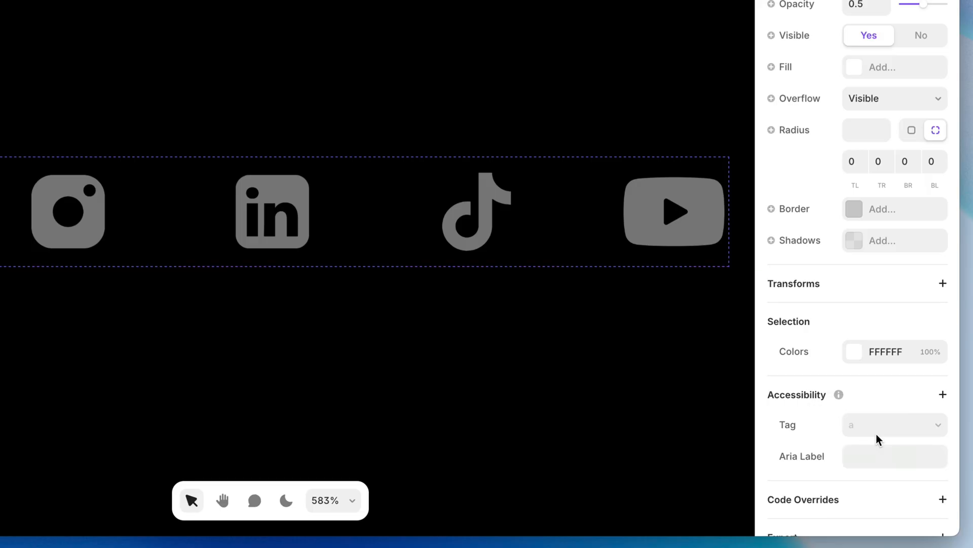
type("V")
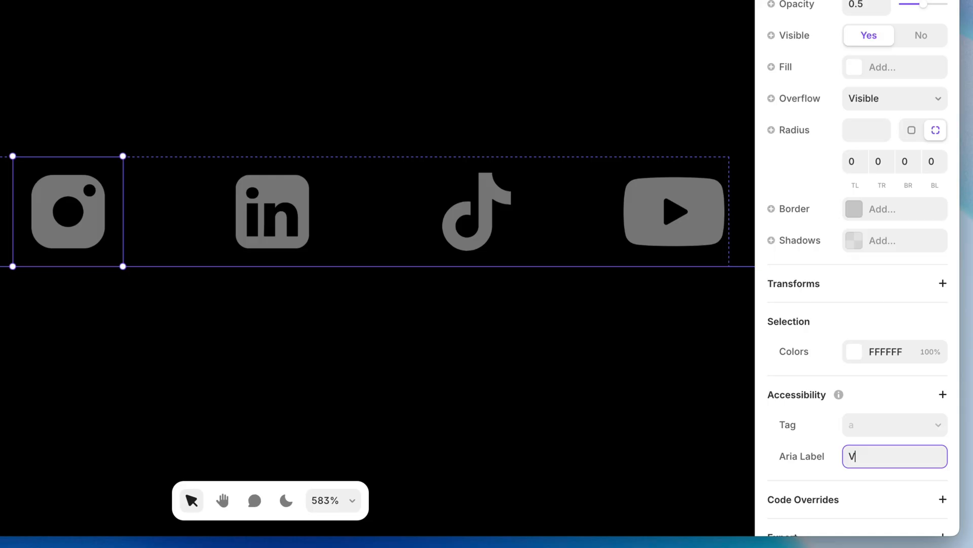
type("isit us on")
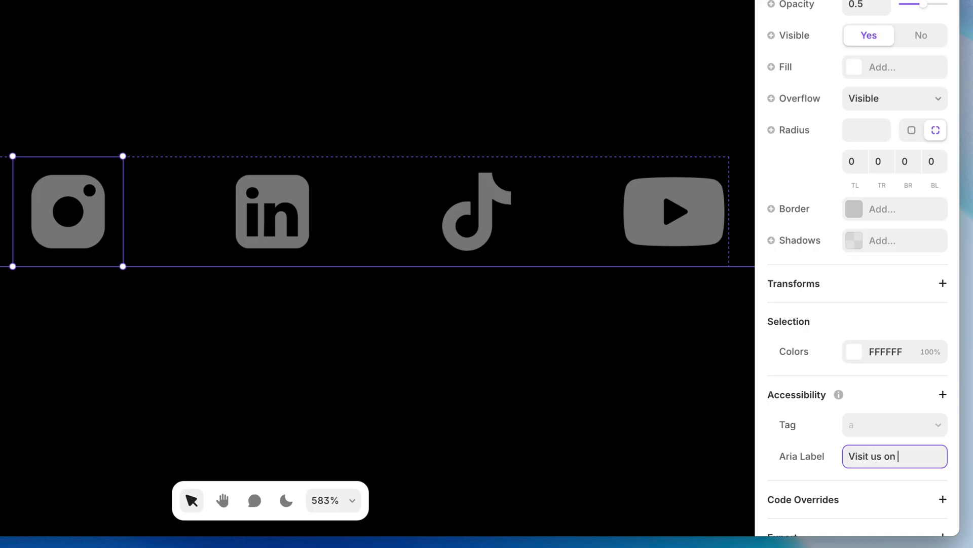
type("Instagram")
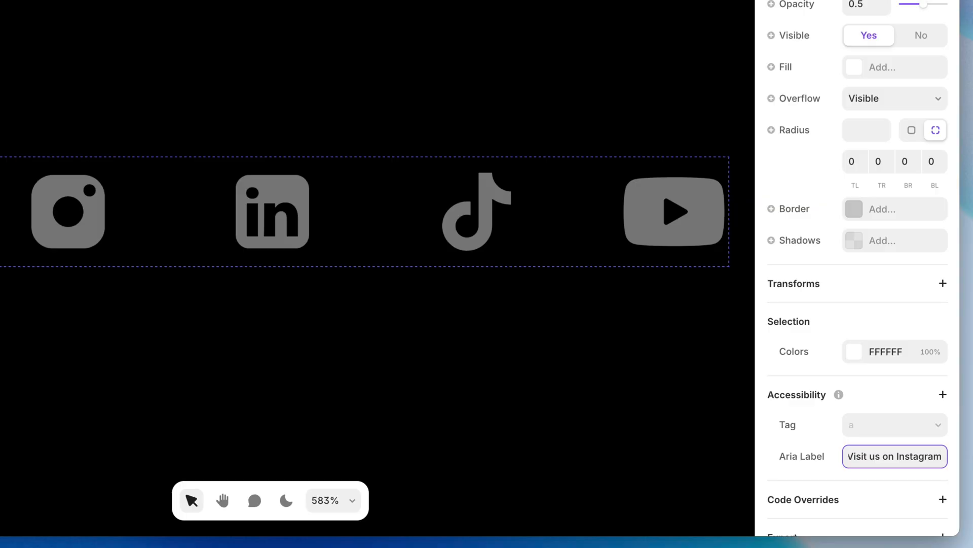
left_click(65, 217)
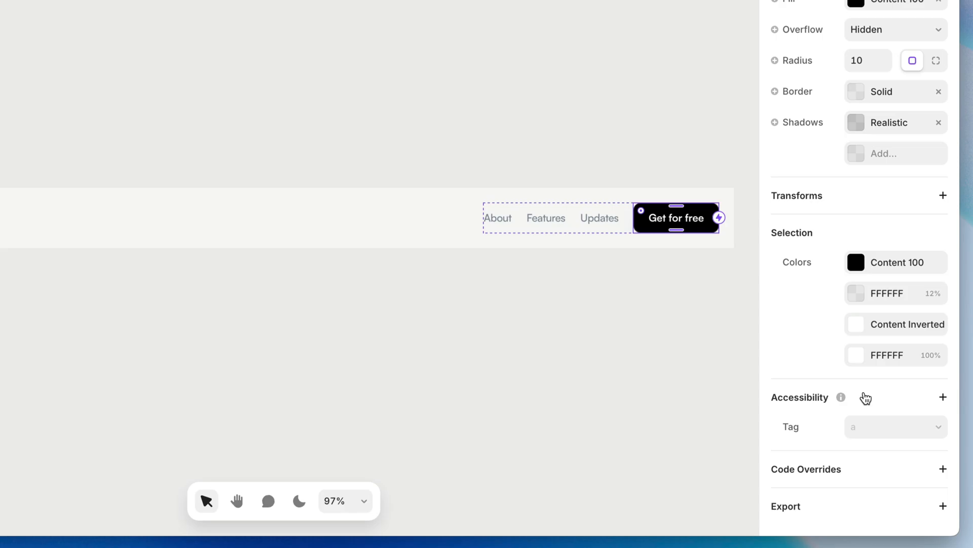
- Add tab index 1 to the Get for free button, then clear it
left_click(941, 397)
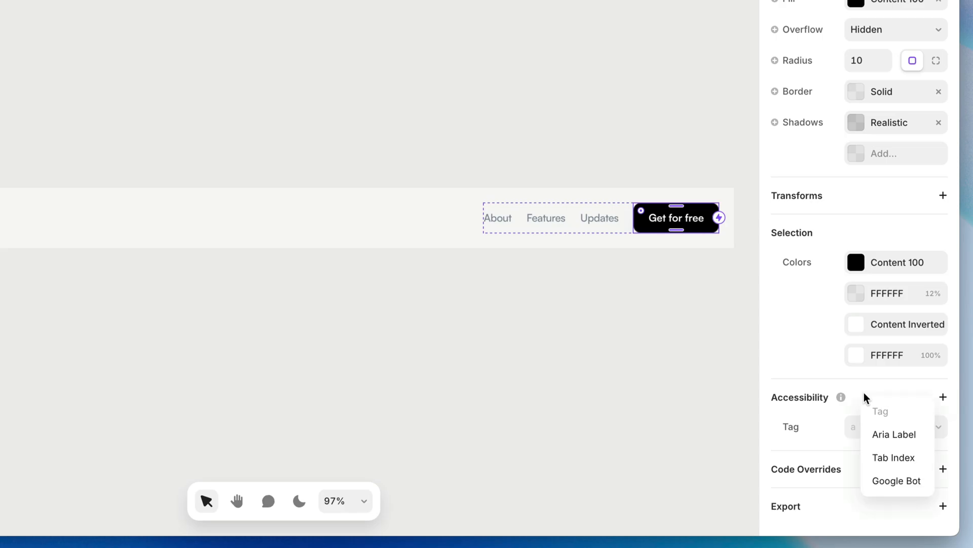
left_click(893, 457)
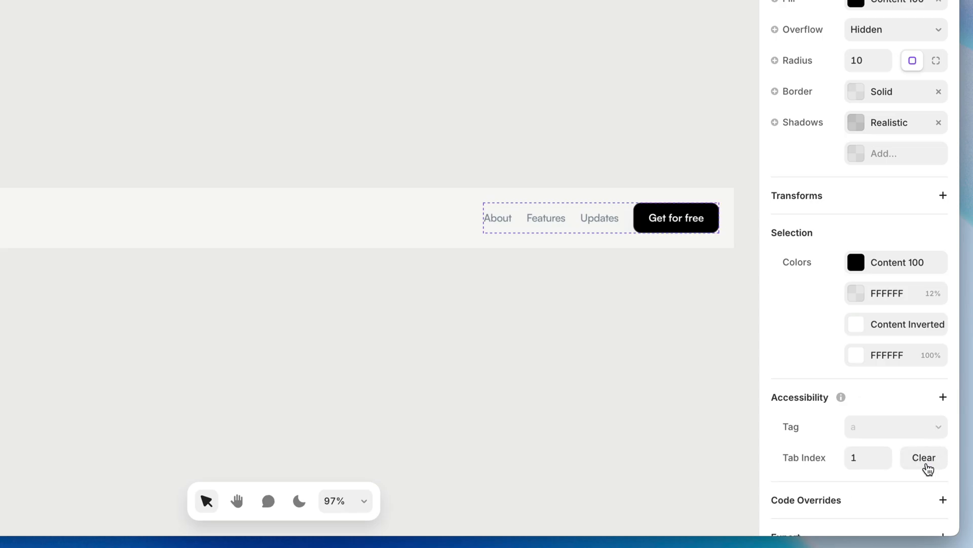
left_click(677, 217)
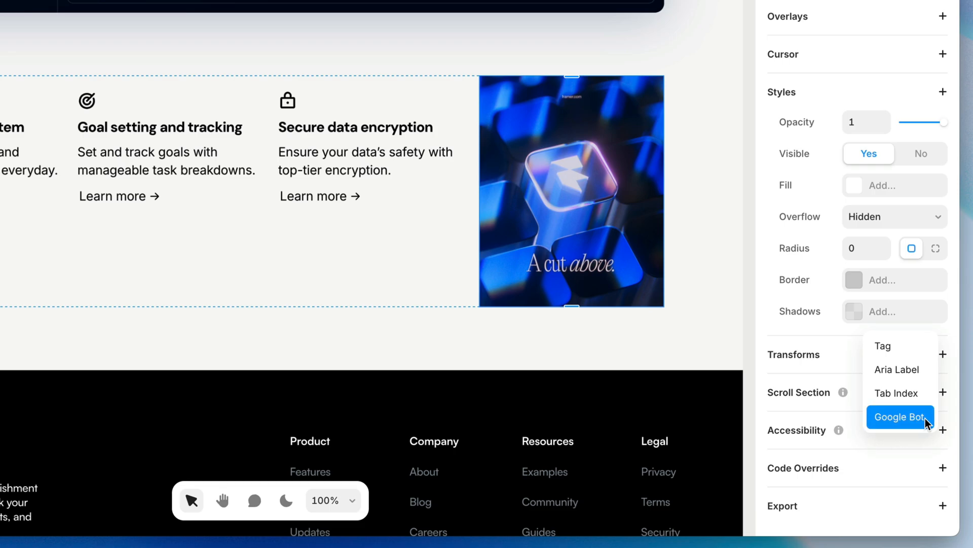
- Add a Google Bot setting to the 'A cut above' keyboard image
left_click(900, 417)
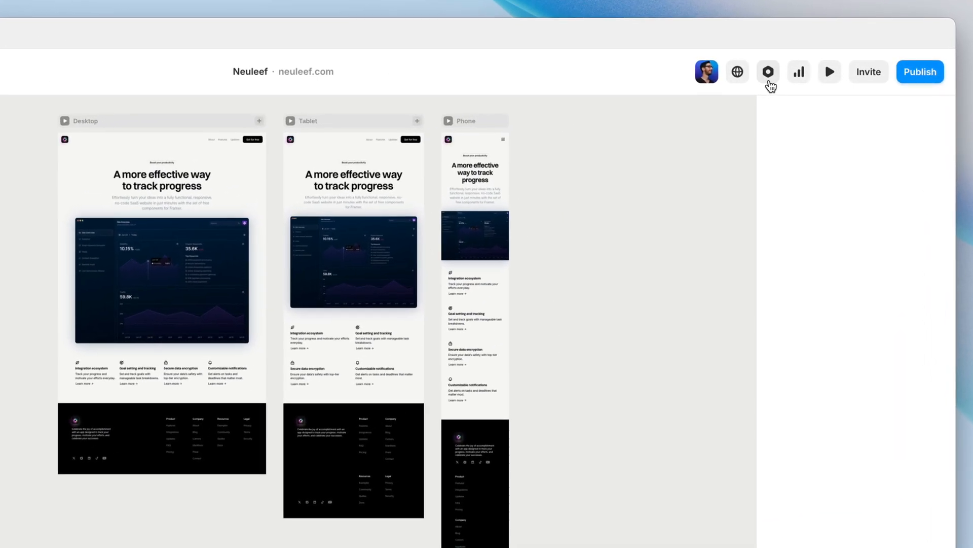
- Set the Neuleef site language to English (en) in Site Settings
left_click(768, 71)
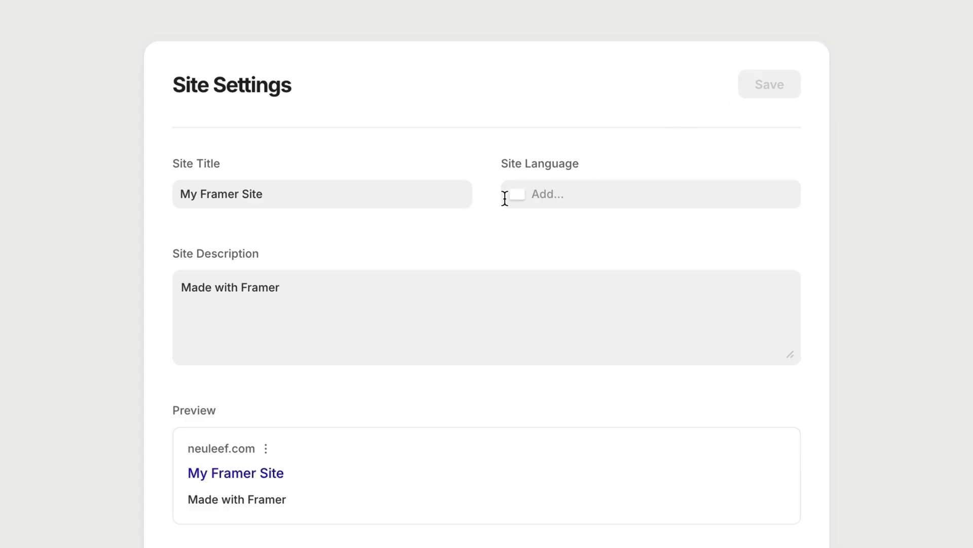
mouse_move(591, 206)
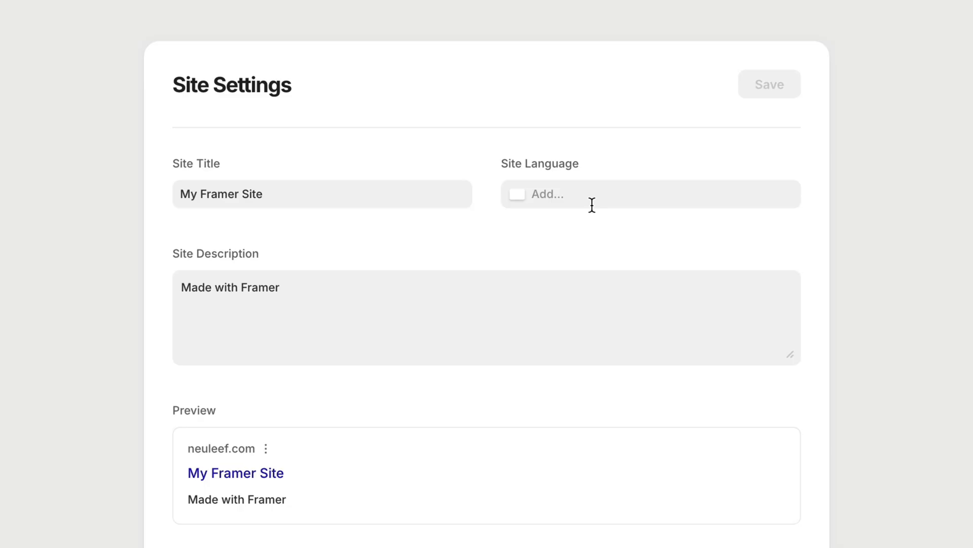
type("e")
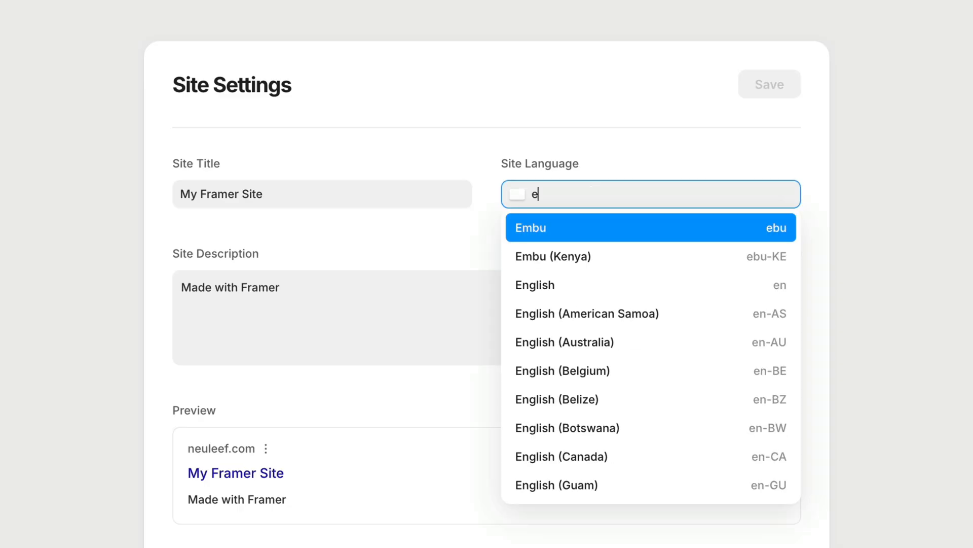
left_click(535, 285)
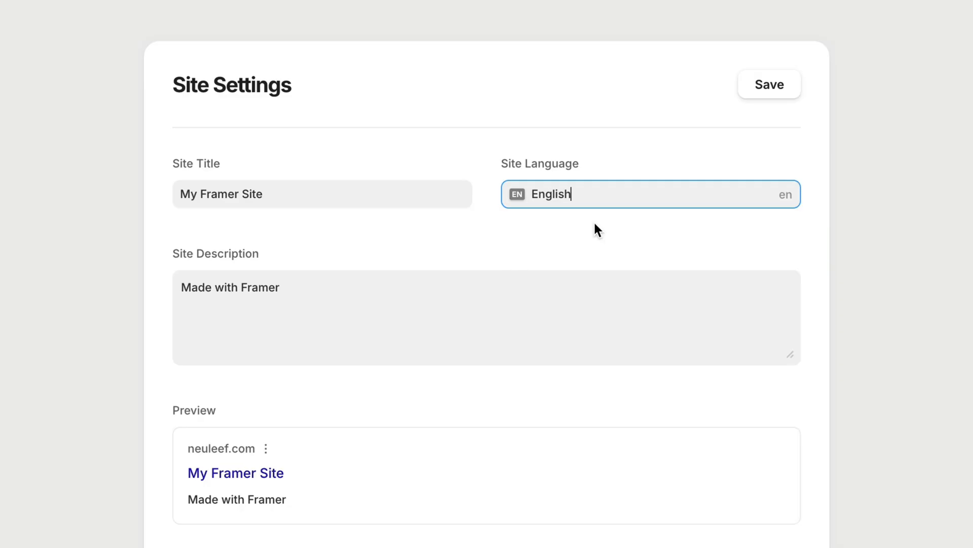
- Save the Site Settings with English as the language
scroll("down", 3)
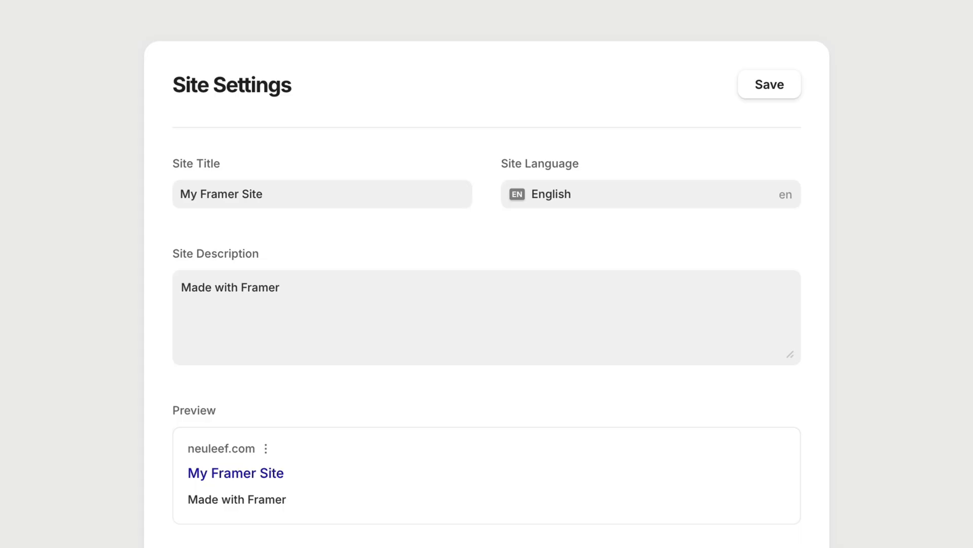
mouse_move(347, 251)
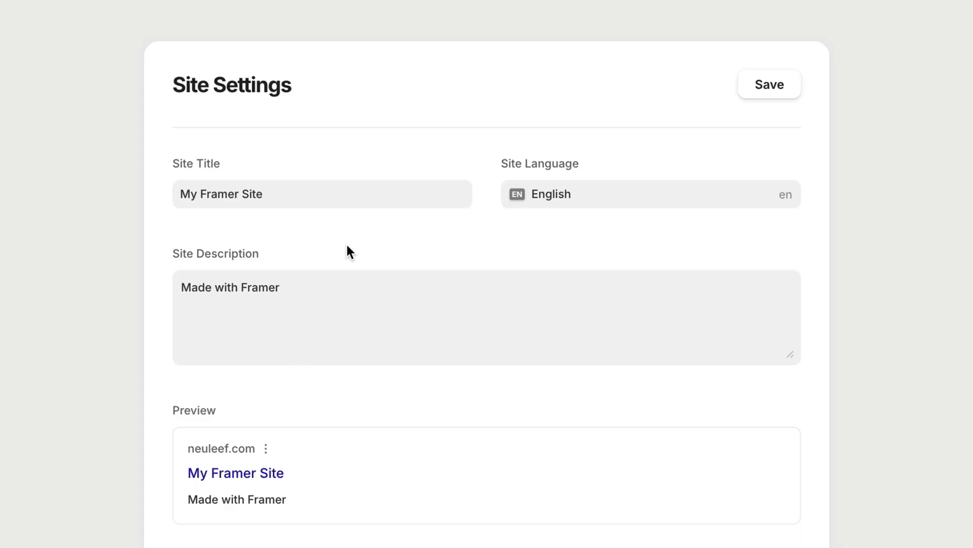
mouse_move(371, 270)
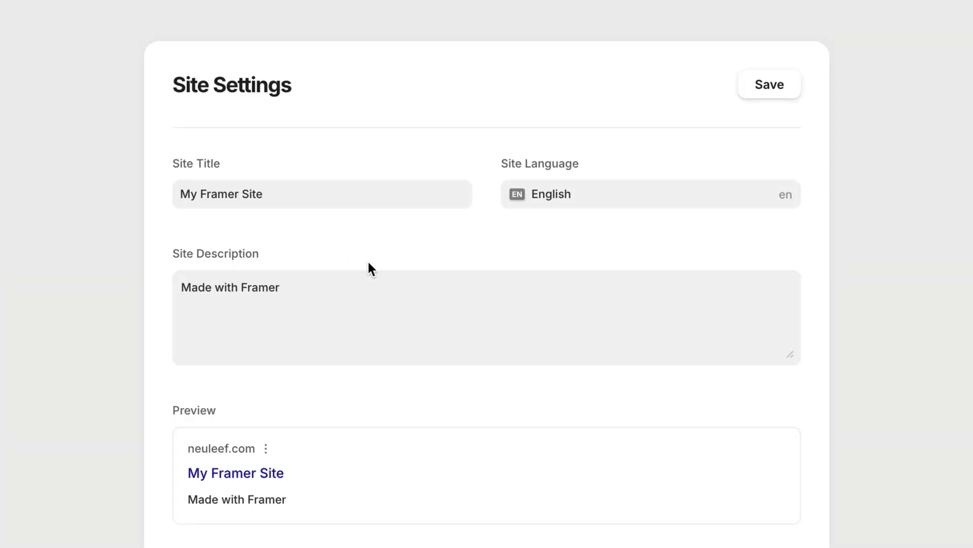
mouse_move(773, 94)
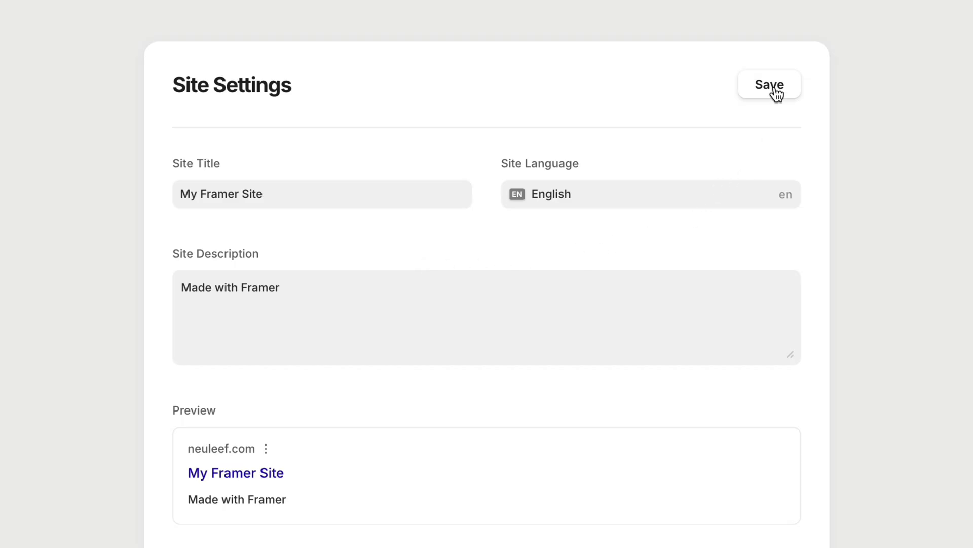
left_click(769, 85)
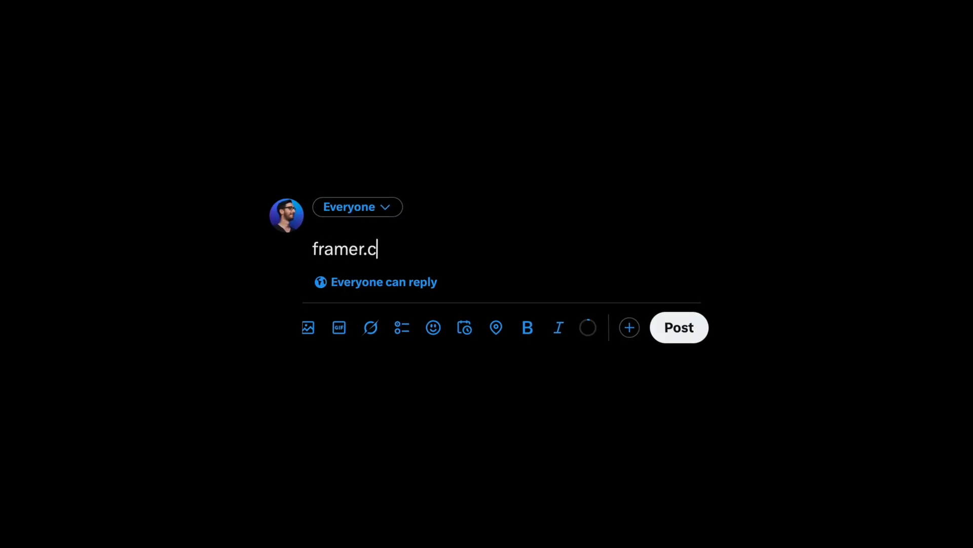
- Finish typing 'framer.com' in the X post draft
type("om")
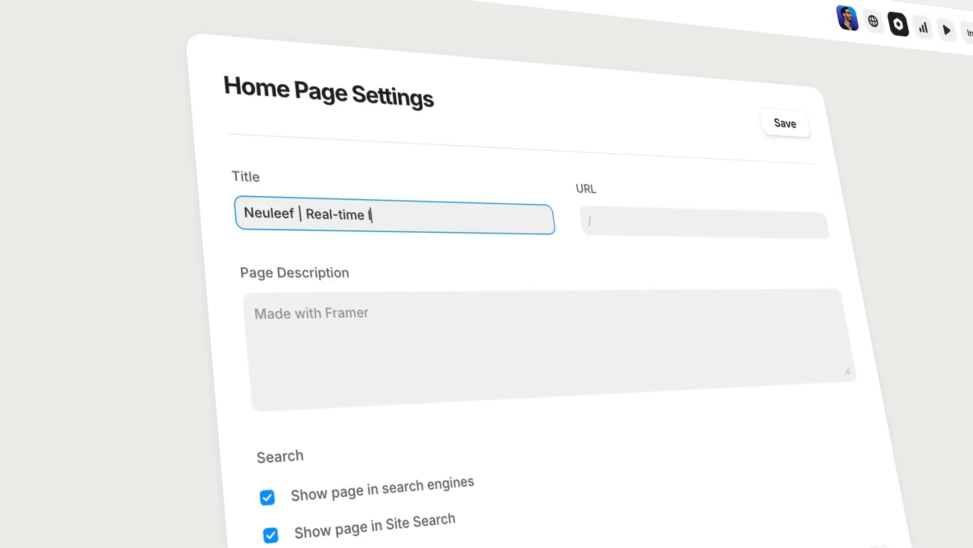
- Title the home page 'Neuleef | Real-time Insights for Growing Teams' and write the Compare solutions description
type("nsights")
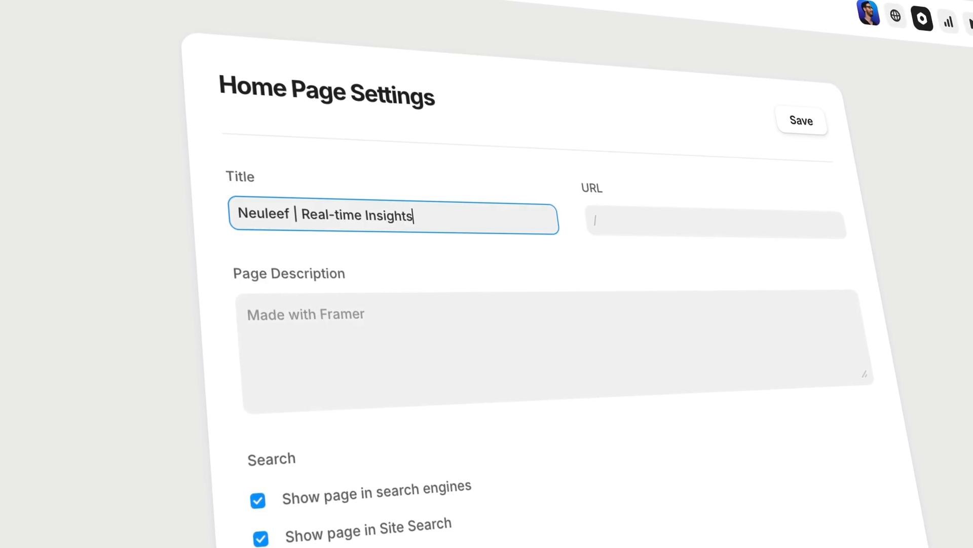
type("for Gro")
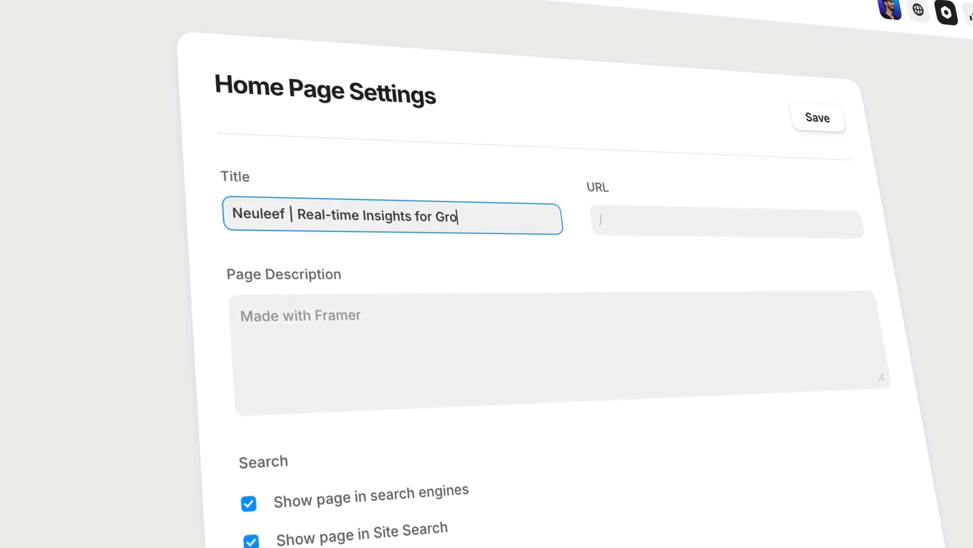
type("wing Teams")
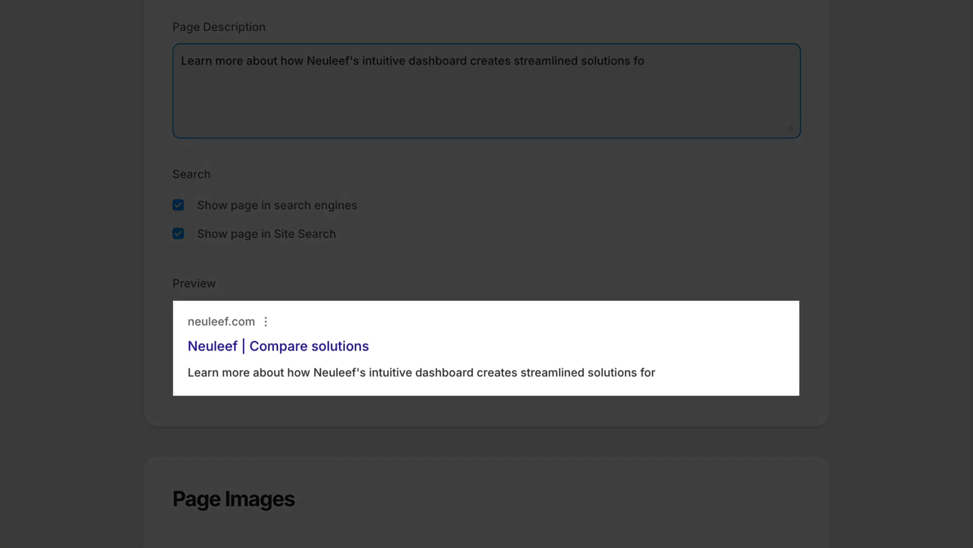
type("r your bu")
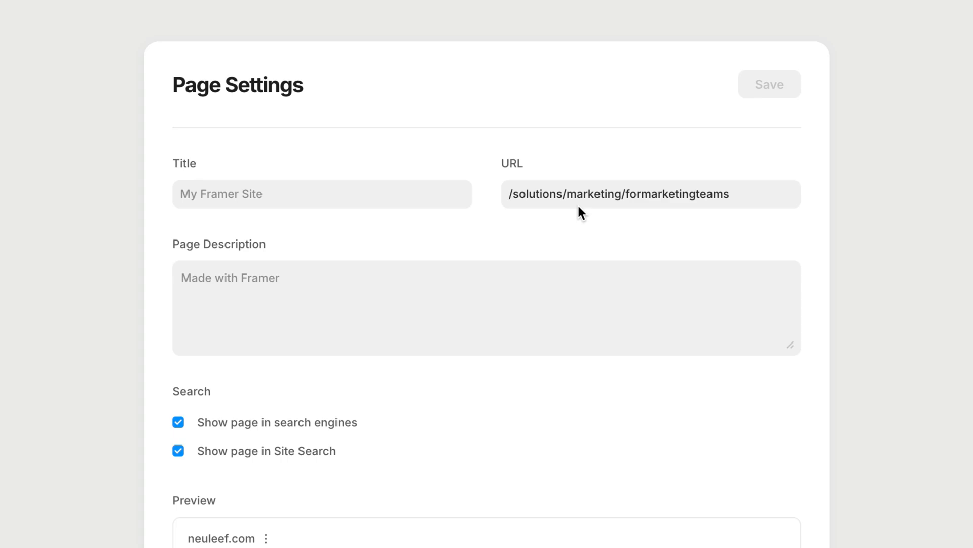
- Delete the 'marketing' level from the marketing teams page URL and apply the URL edits
double_click(595, 195)
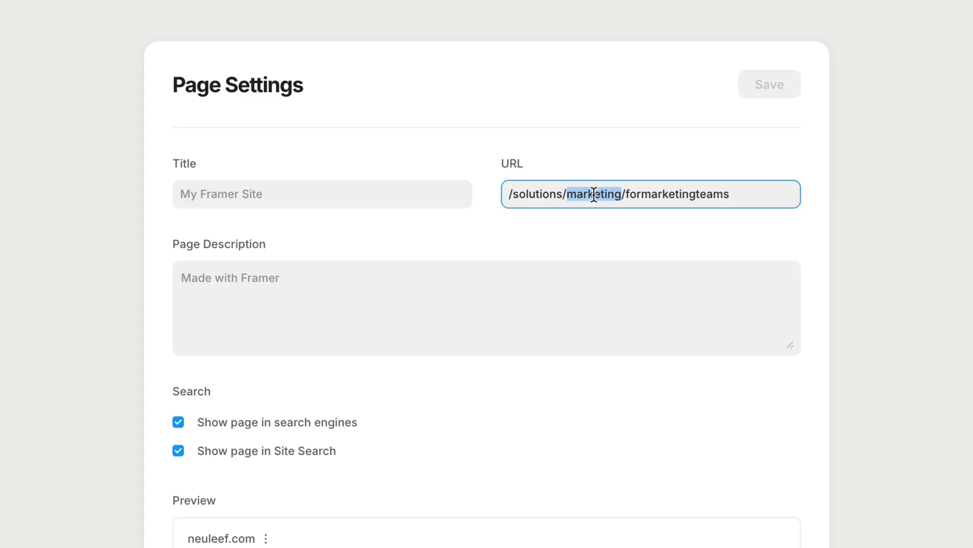
key("Delete")
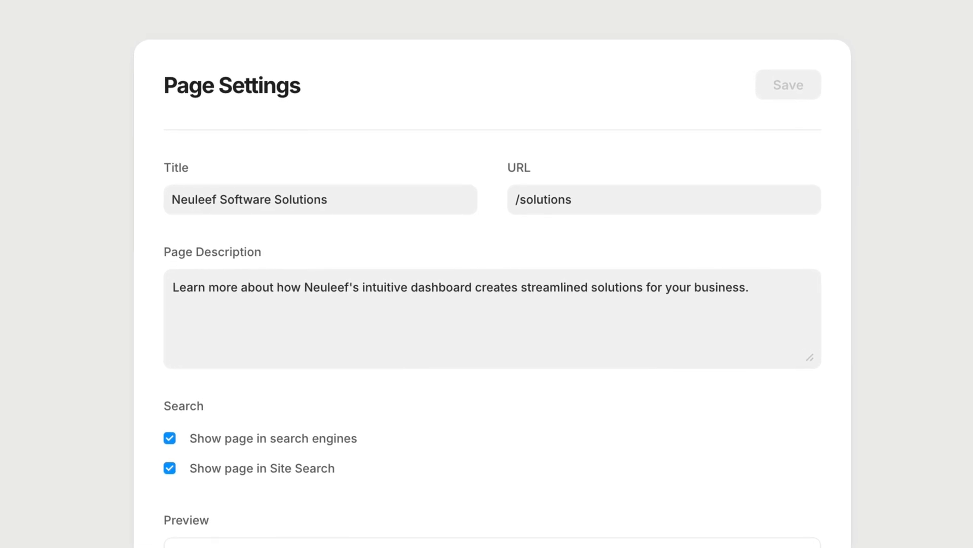
type("Solutions")
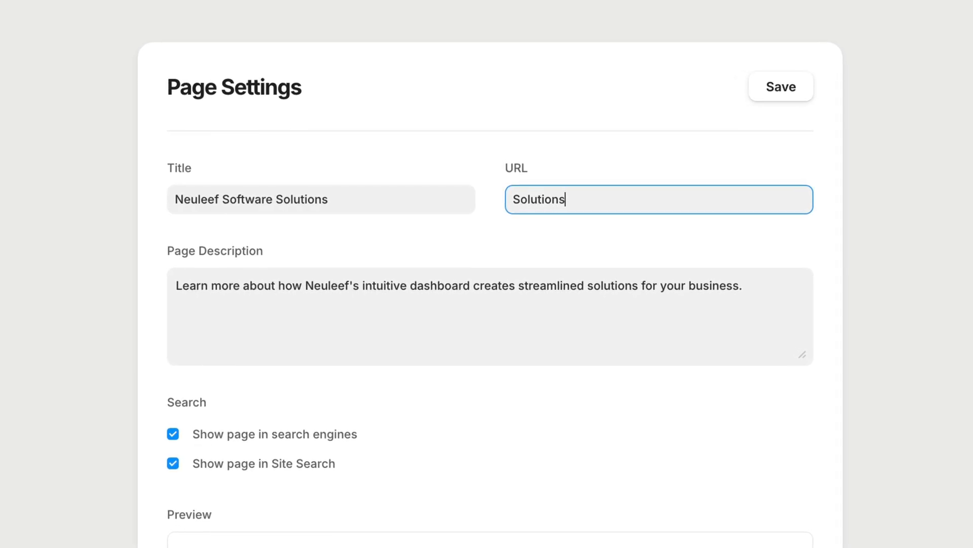
left_click(792, 84)
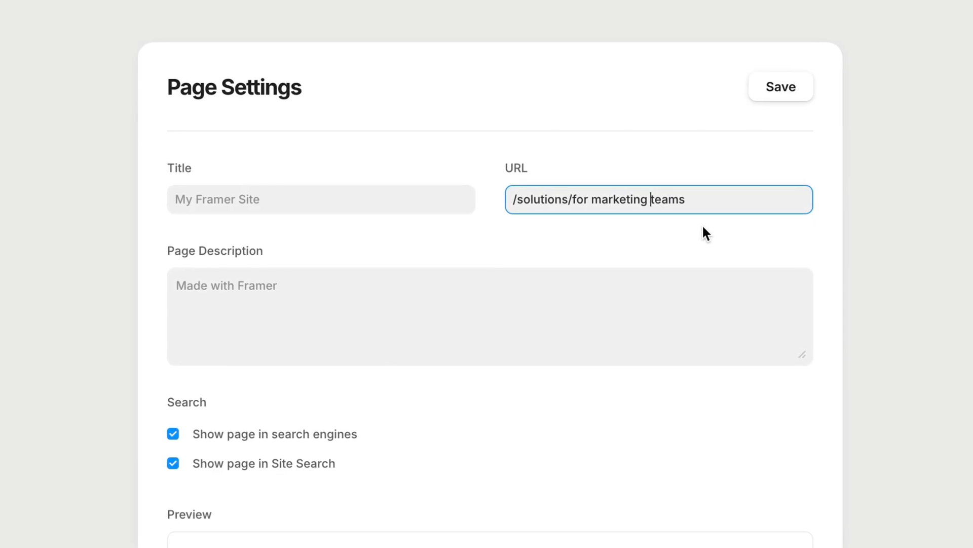
left_click(781, 87)
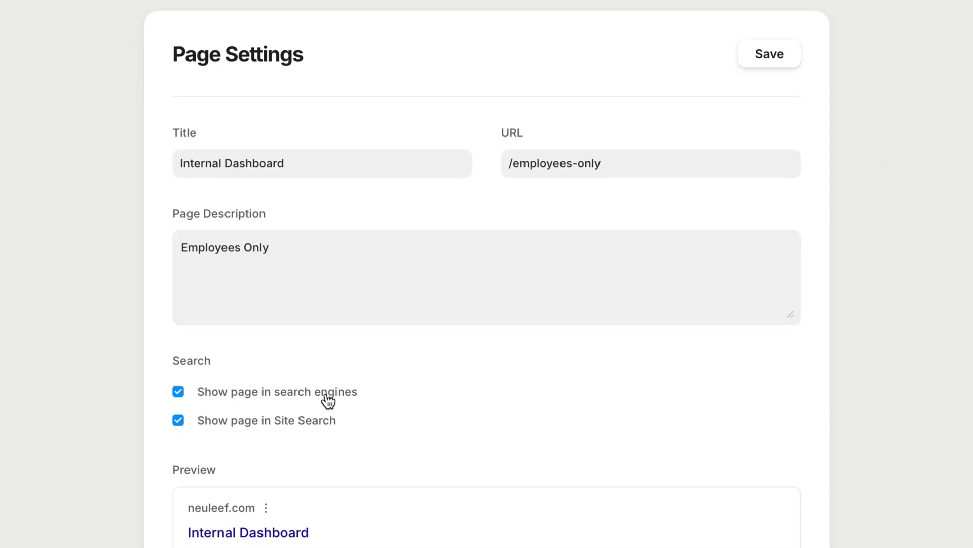
- Uncheck 'Show page in search engines' for the /employees-only Internal Dashboard page
left_click(178, 380)
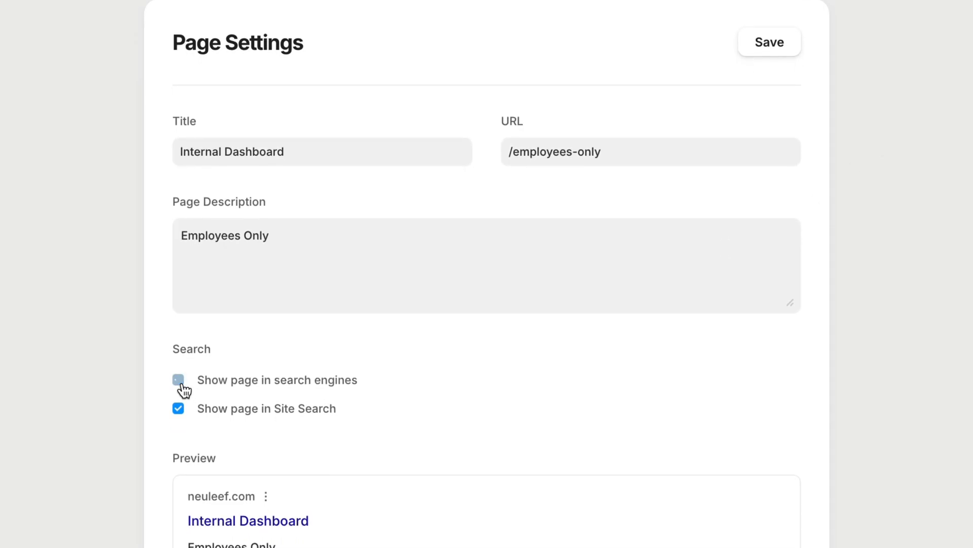